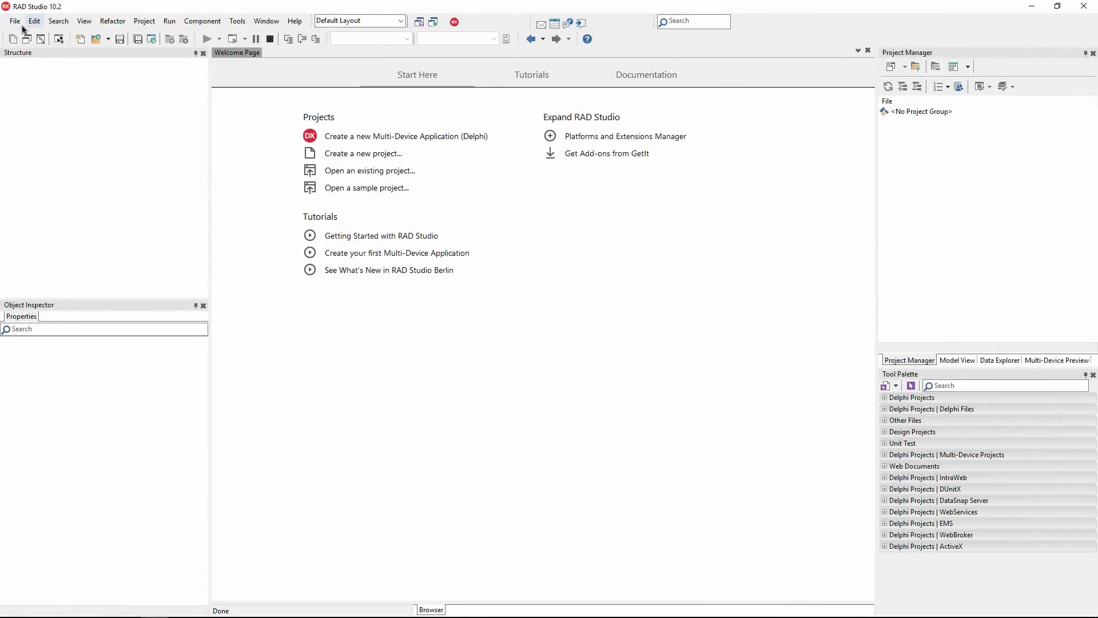
# Show the list of new Delphi project types from the File > New menu
pyautogui.click(15, 20)
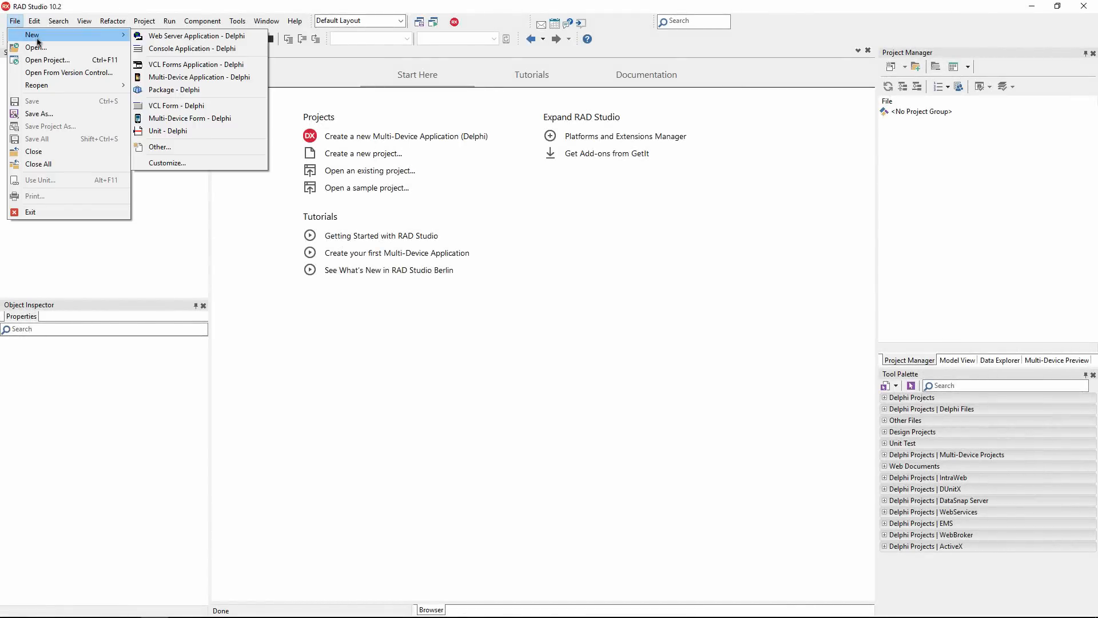
pyautogui.moveTo(201, 56)
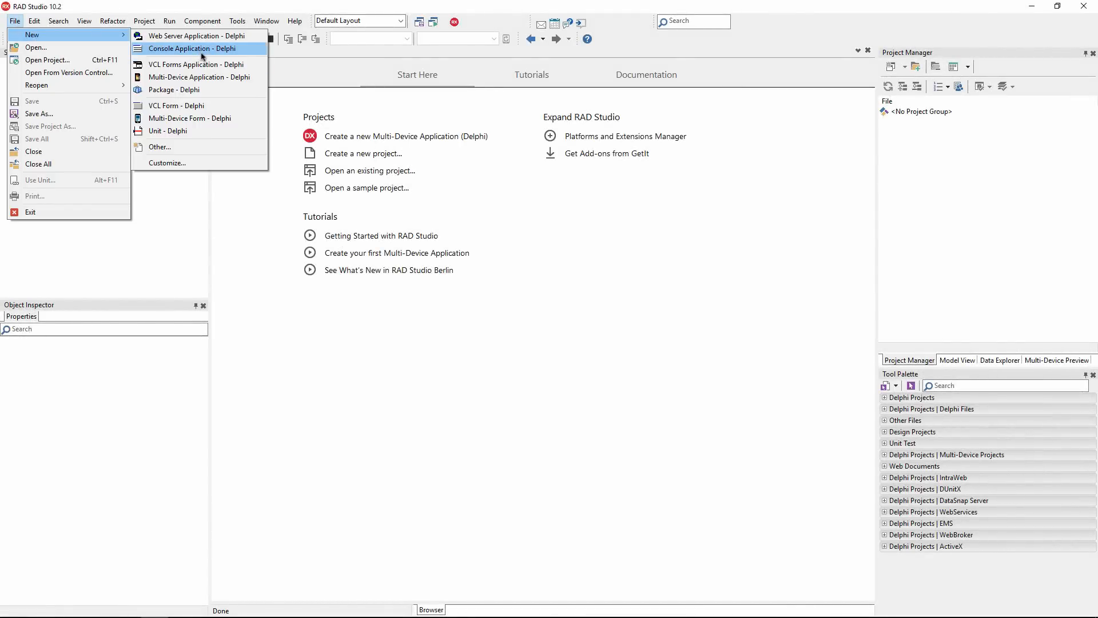
# Create a Delphi console application, declare var s: String, and assign s := TOSVersion.ToString
pyautogui.click(200, 48)
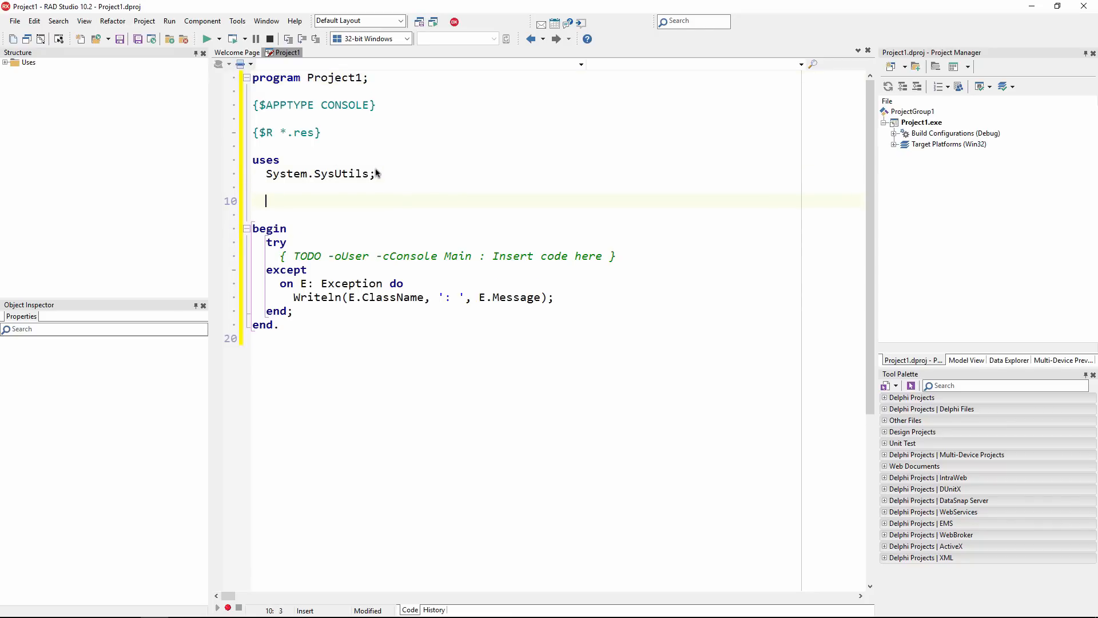
pyautogui.write('var')
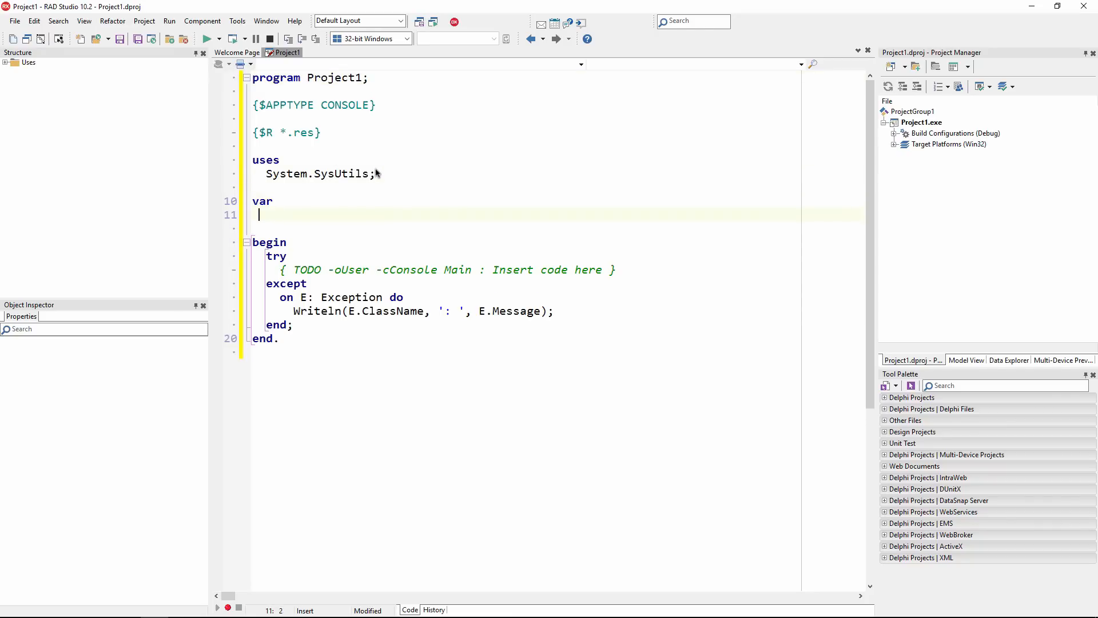
pyautogui.write('s: String;')
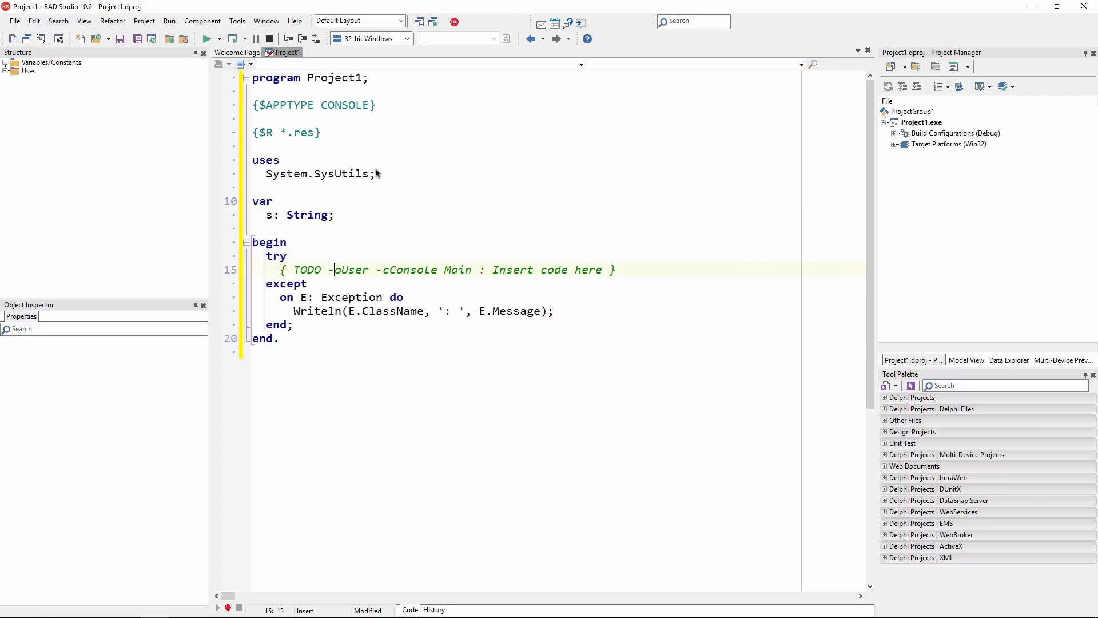
pyautogui.write('s')
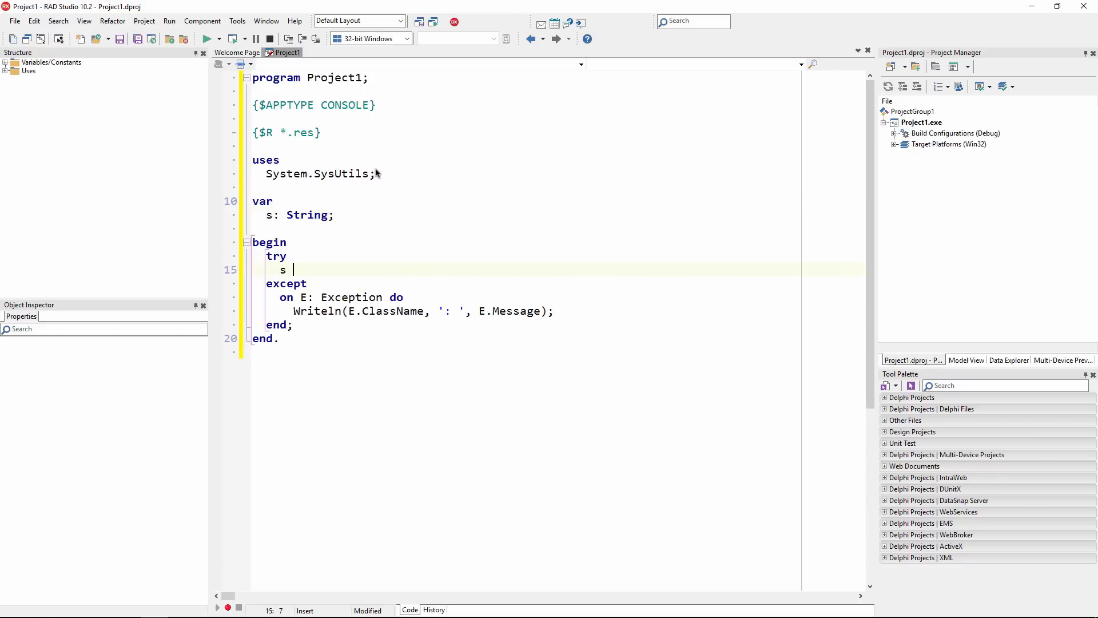
pyautogui.write(':= TOSVersion.ToString;')
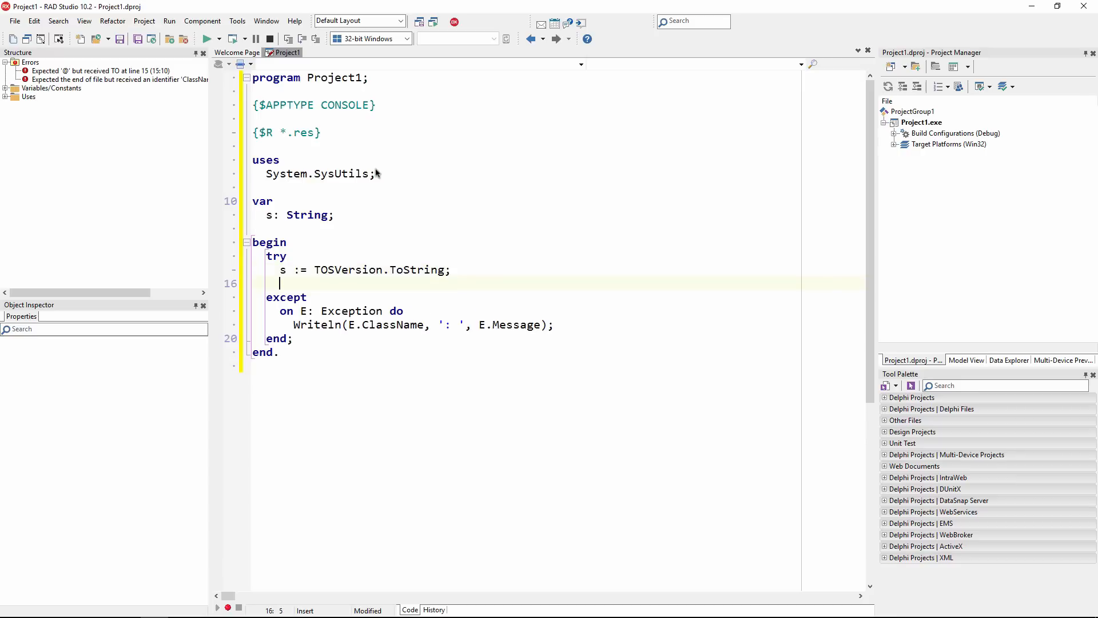
# Add Writeln('Welcome to ' + s); and readln; to the try block
pyautogui.write('Writ')
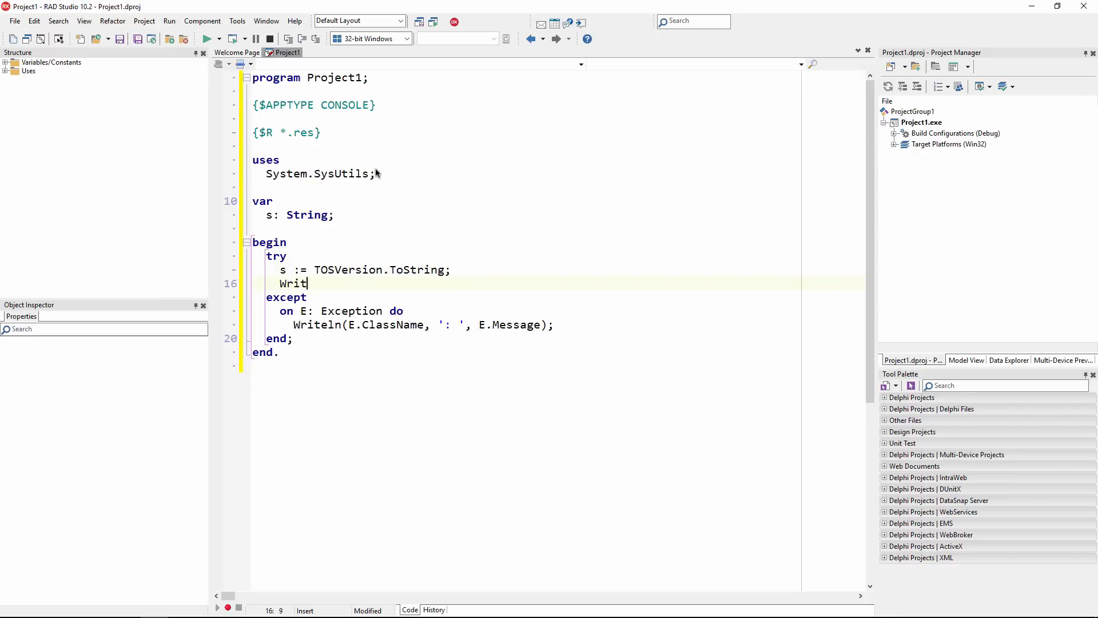
pyautogui.write("eln('")
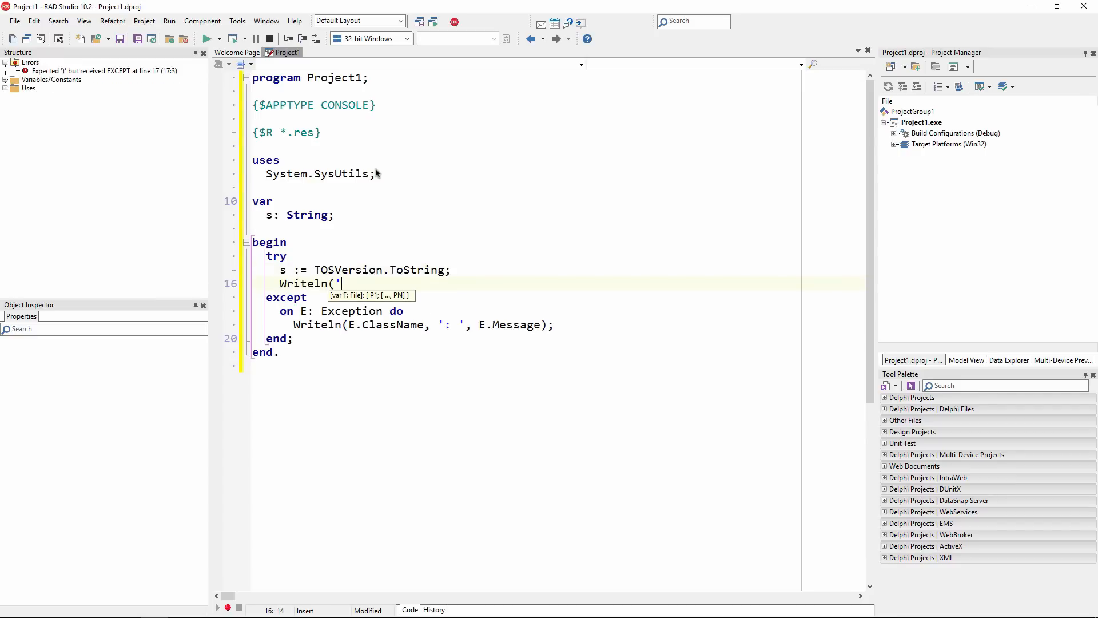
pyautogui.write('Welc')
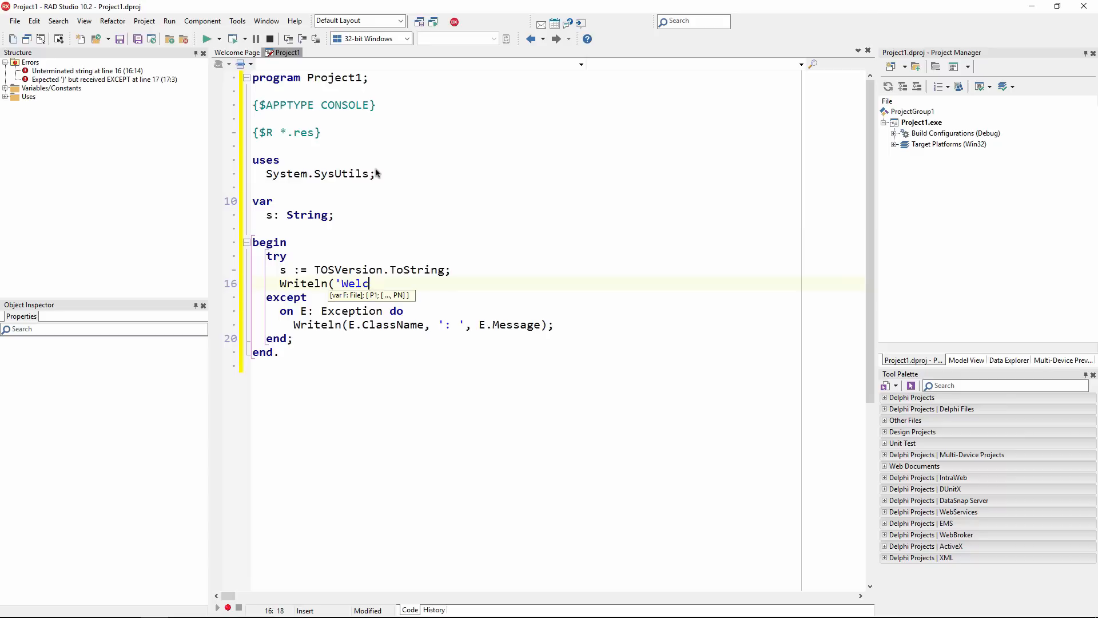
pyautogui.write('ome to')
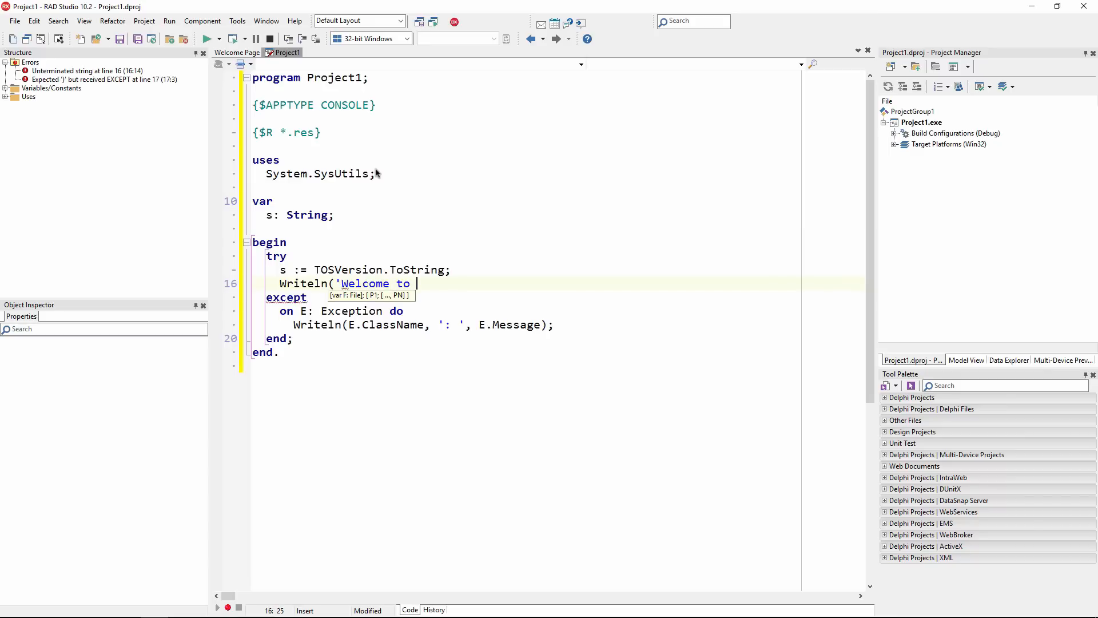
pyautogui.write("' + s);")
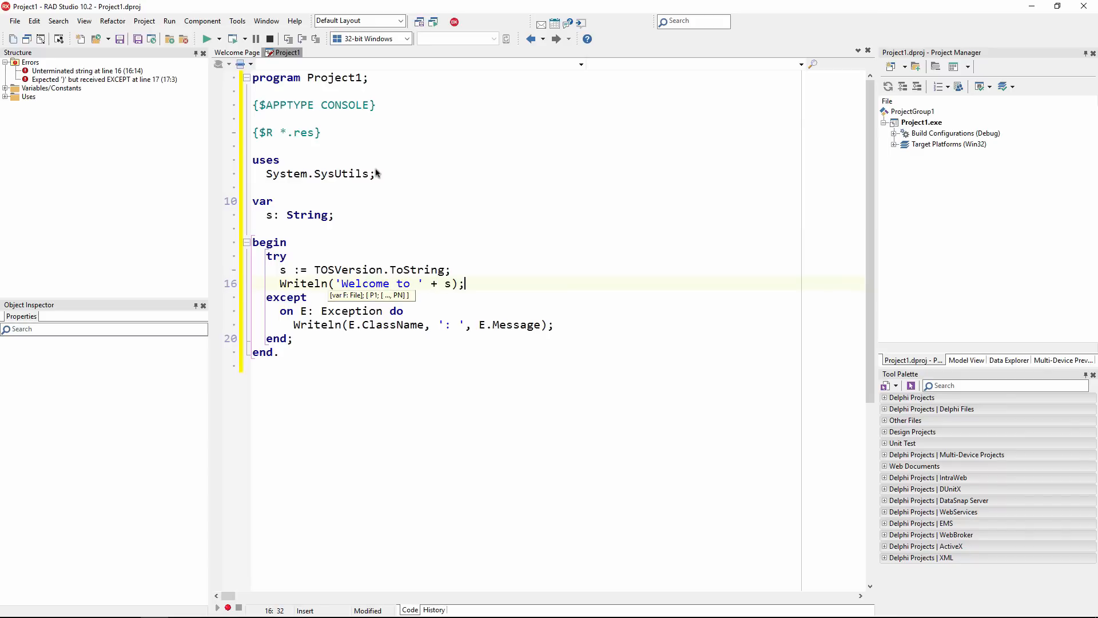
pyautogui.write('readln')
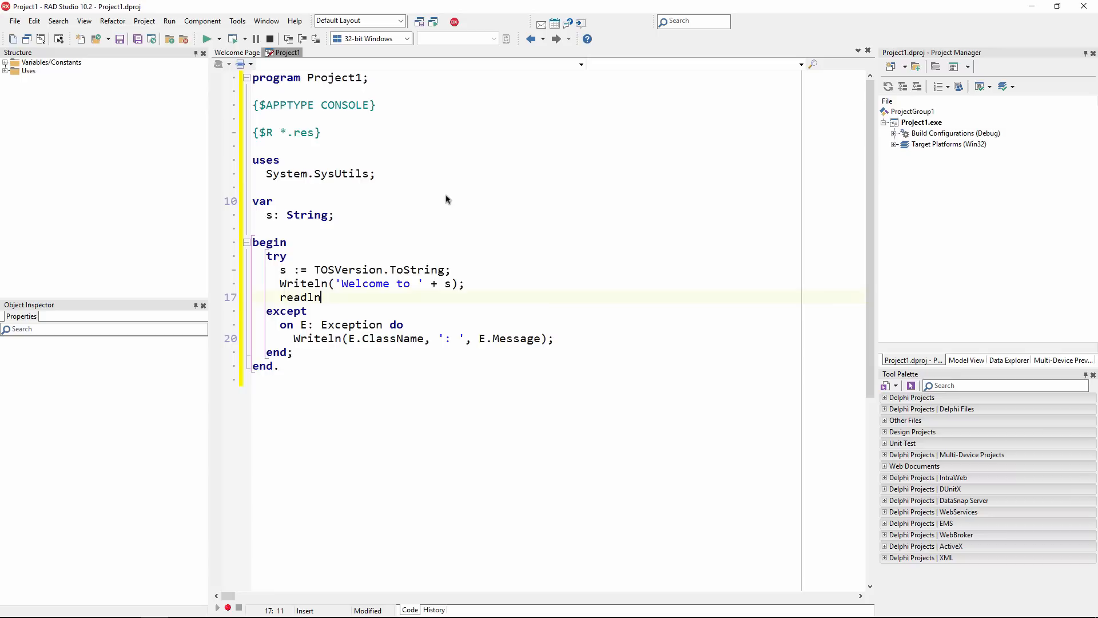
pyautogui.write(';')
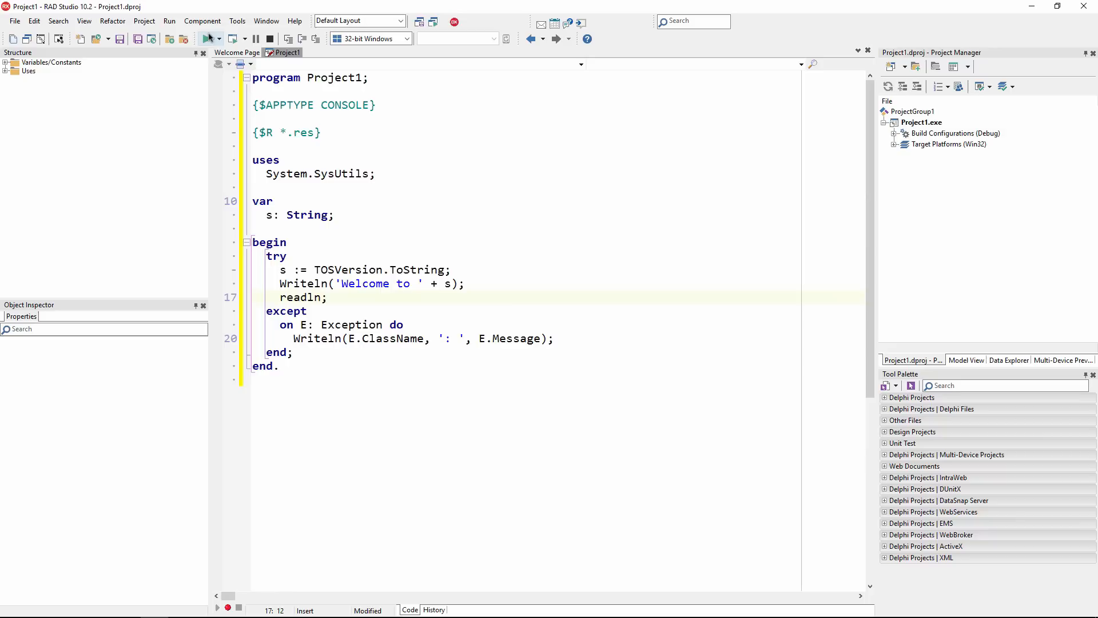
pyautogui.moveTo(207, 38)
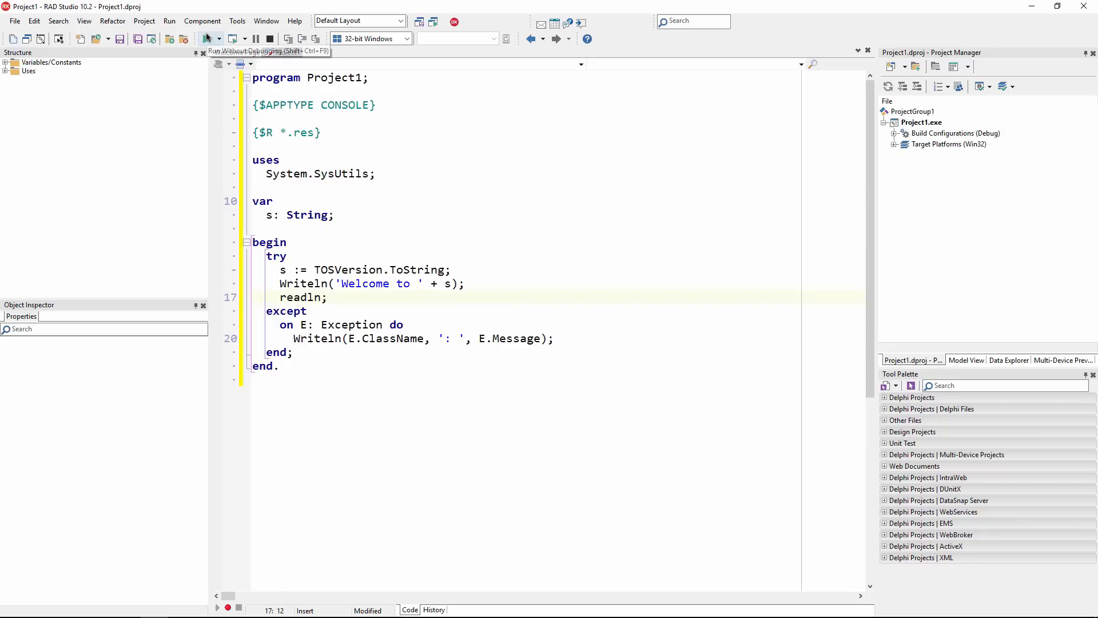
# Run Project1 without debugging on Windows, then close its console window
pyautogui.click(213, 38)
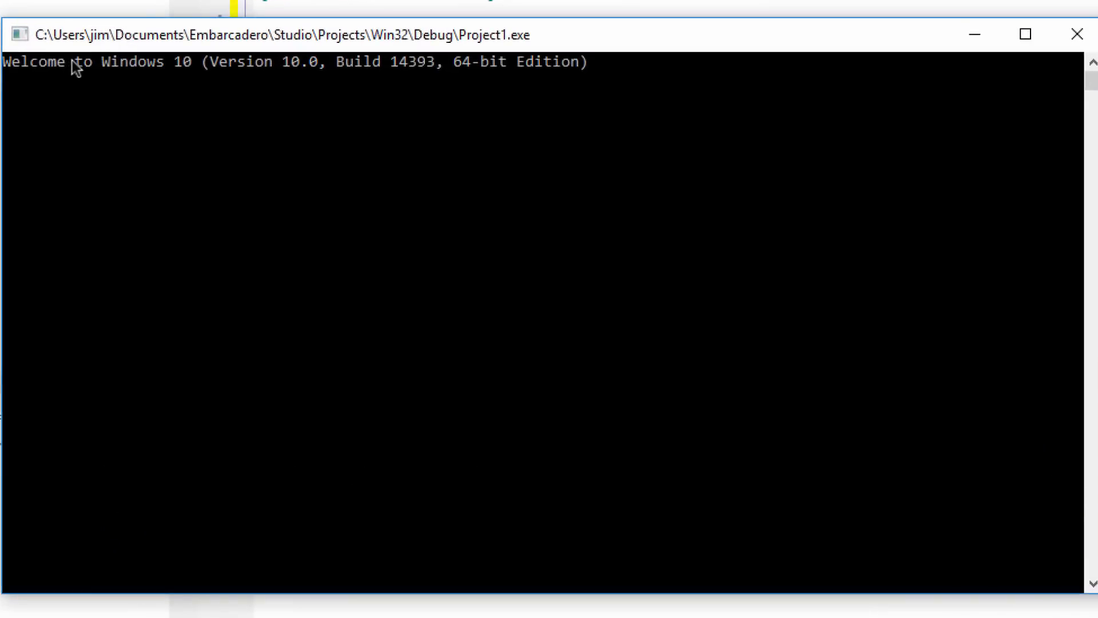
pyautogui.moveTo(493, 94)
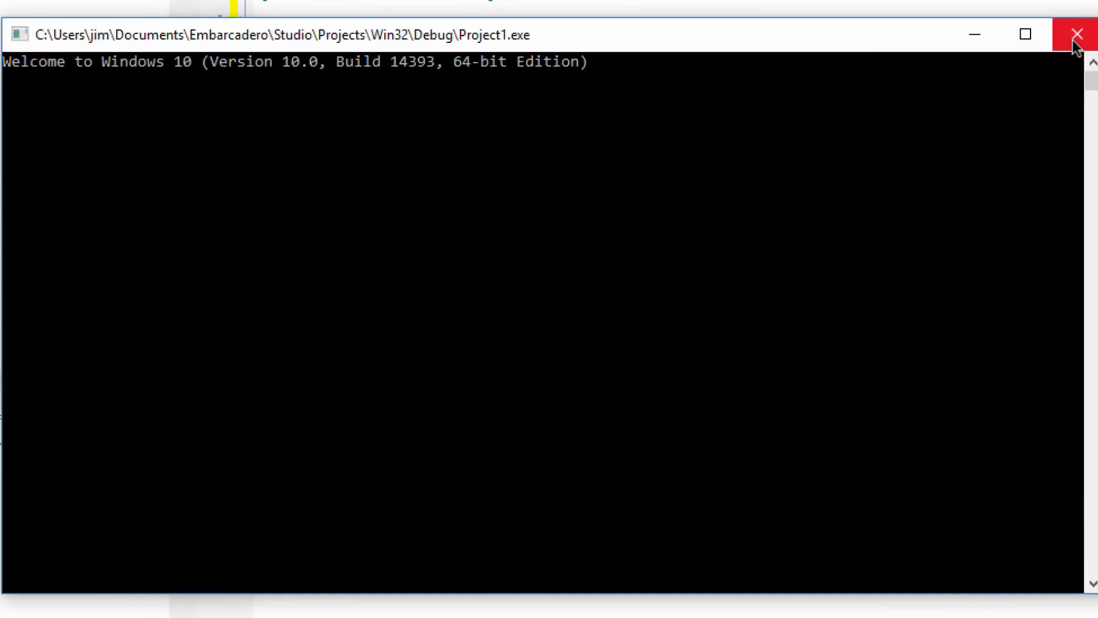
pyautogui.click(1072, 33)
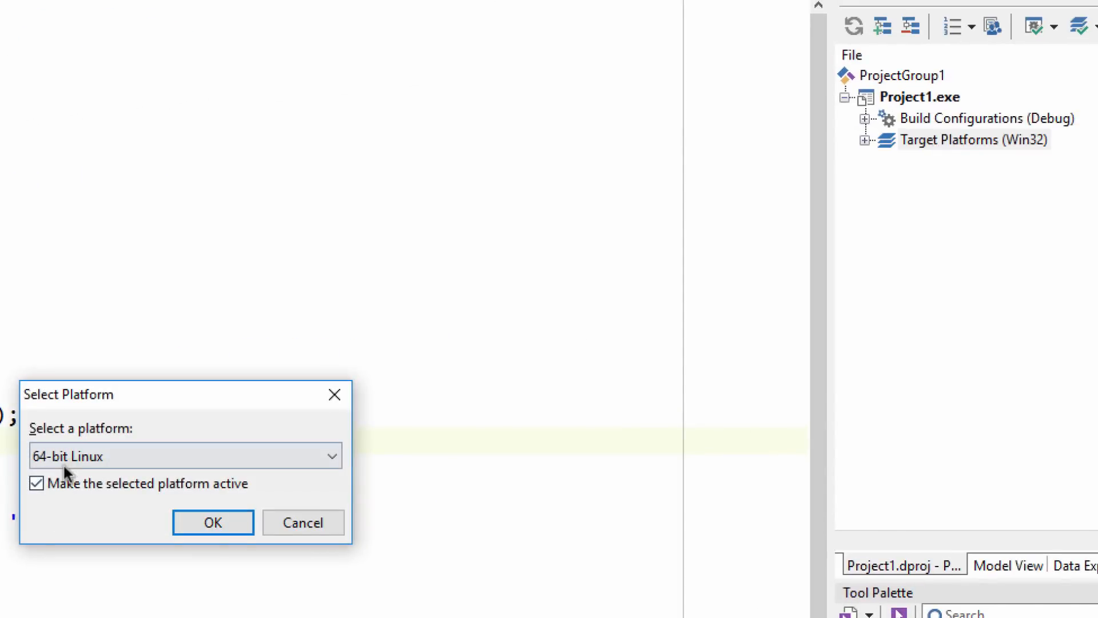
# Add 64-bit Linux as Project1's active target platform
pyautogui.click(212, 522)
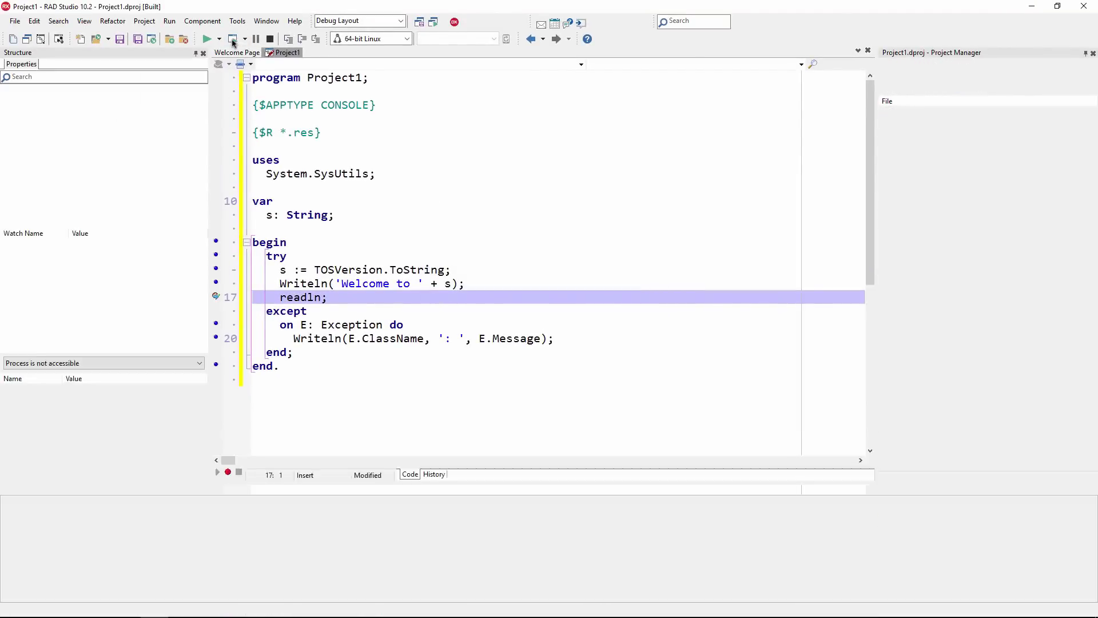
# Run Project1 under the debugger on 64-bit Linux until the line 17 breakpoint
pyautogui.click(207, 38)
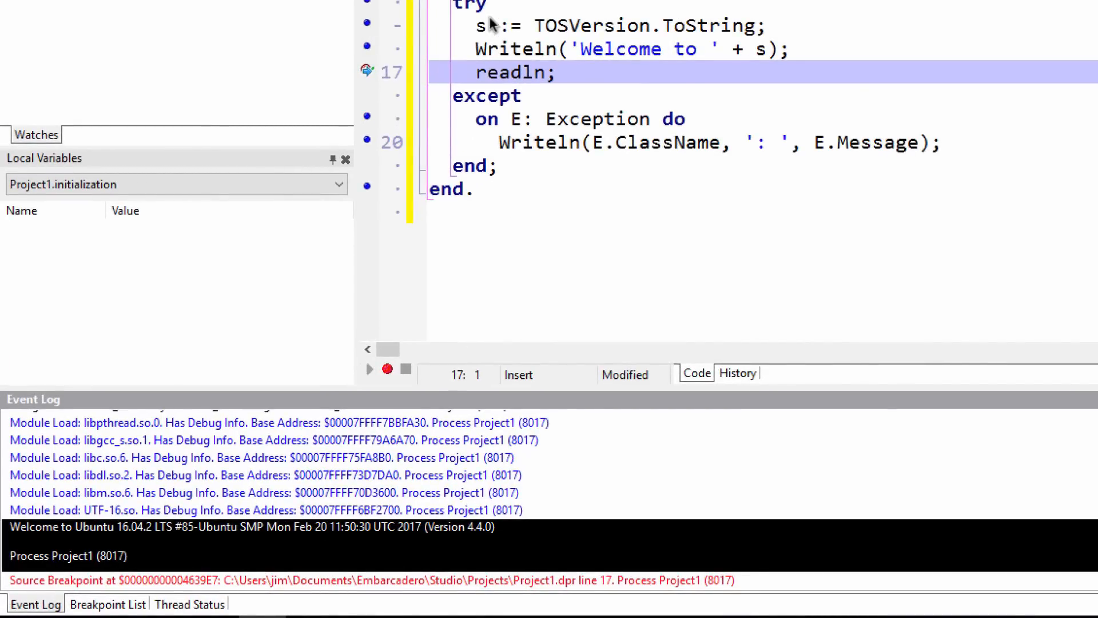
pyautogui.moveTo(494, 27)
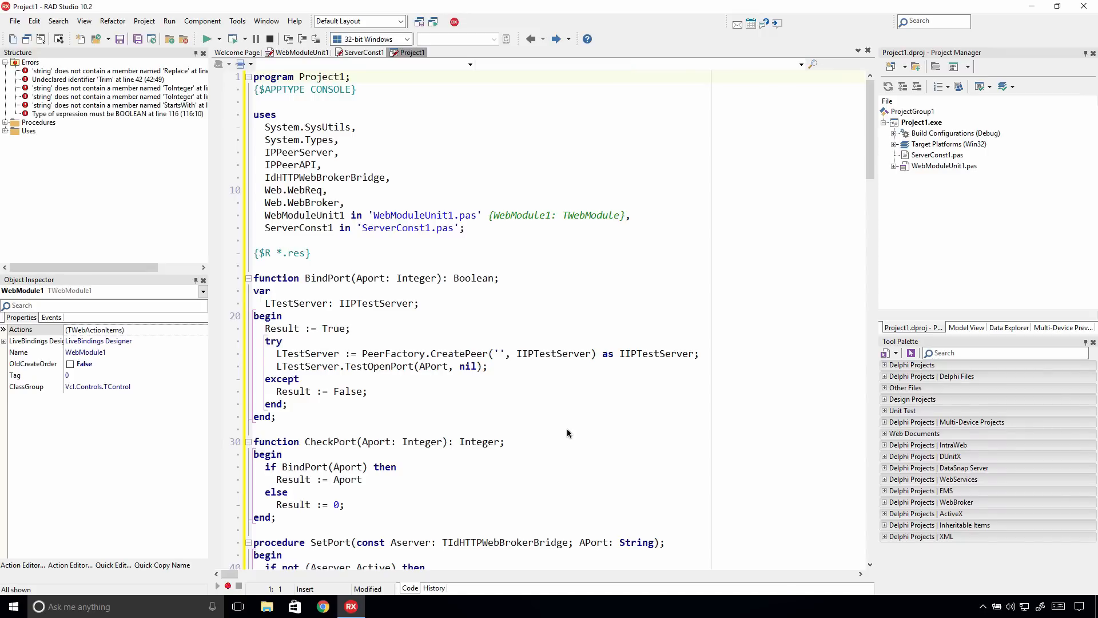
# Run the WebBroker server on Windows, then close its console window
pyautogui.click(204, 38)
pyautogui.write('stop')
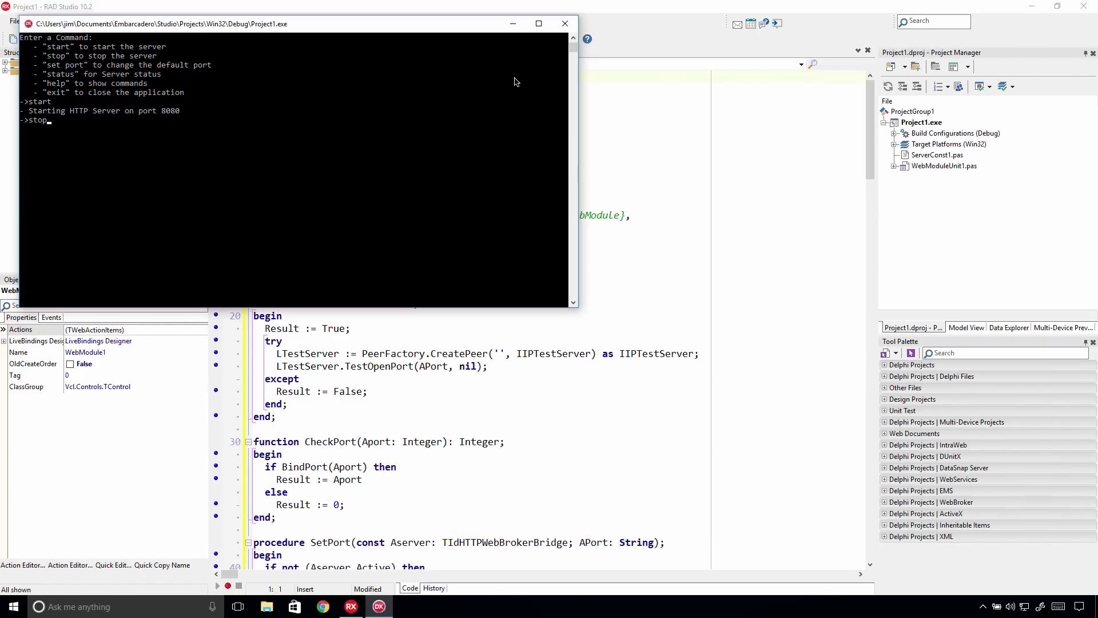
pyautogui.click(565, 24)
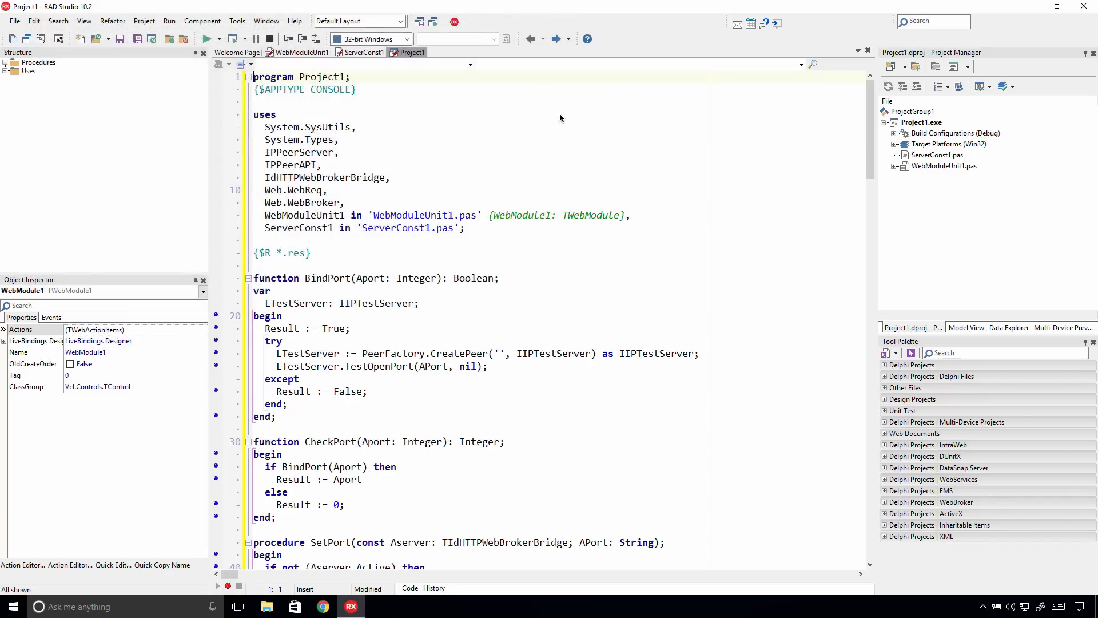
pyautogui.moveTo(565, 133)
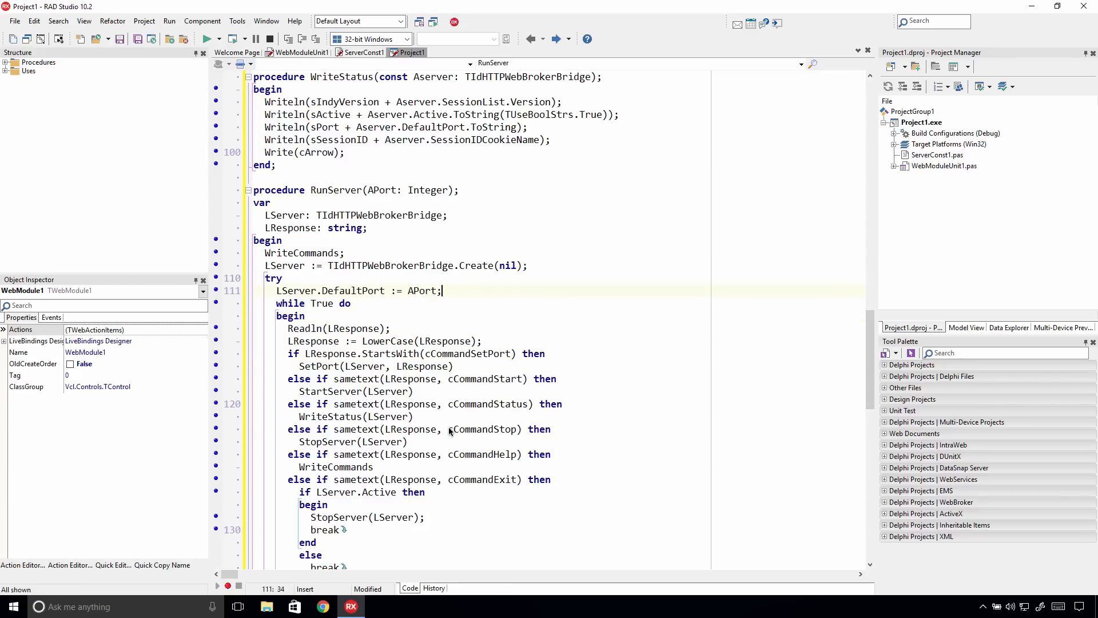
# Add StartServer(LServer); after LServer.DefaultPort := APort in RunServer
pyautogui.write('StartServer(LServer)')
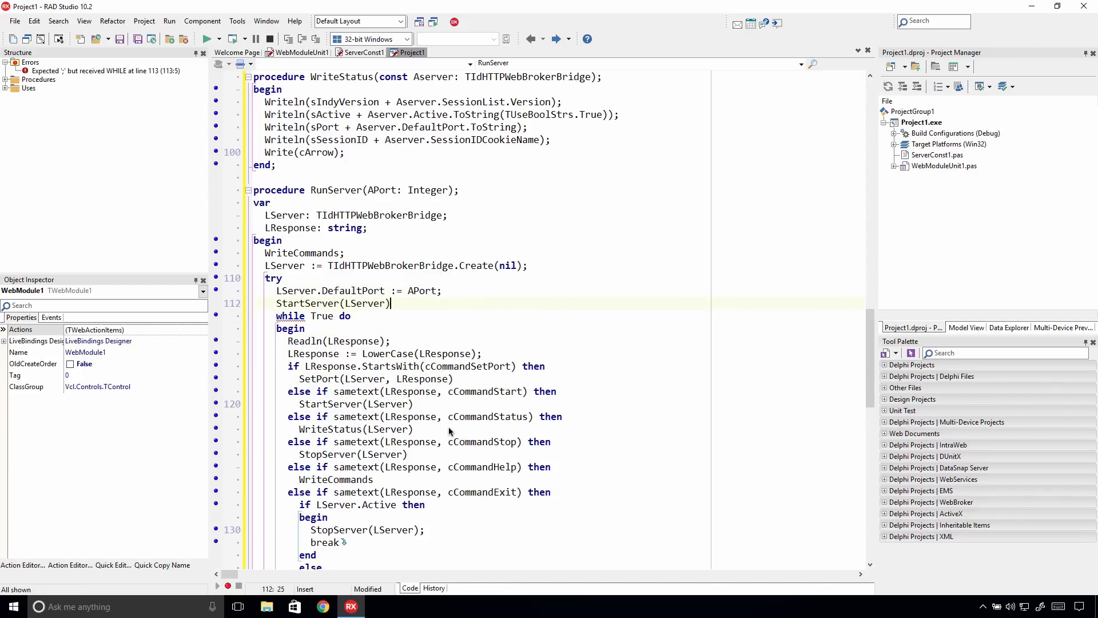
pyautogui.write(';')
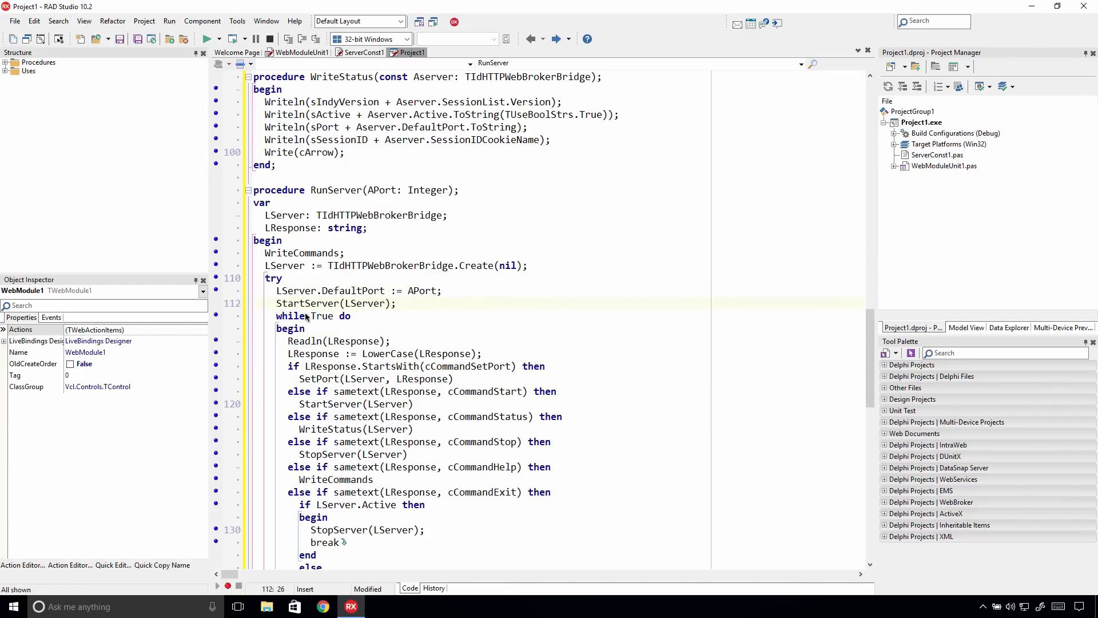
pyautogui.click(299, 52)
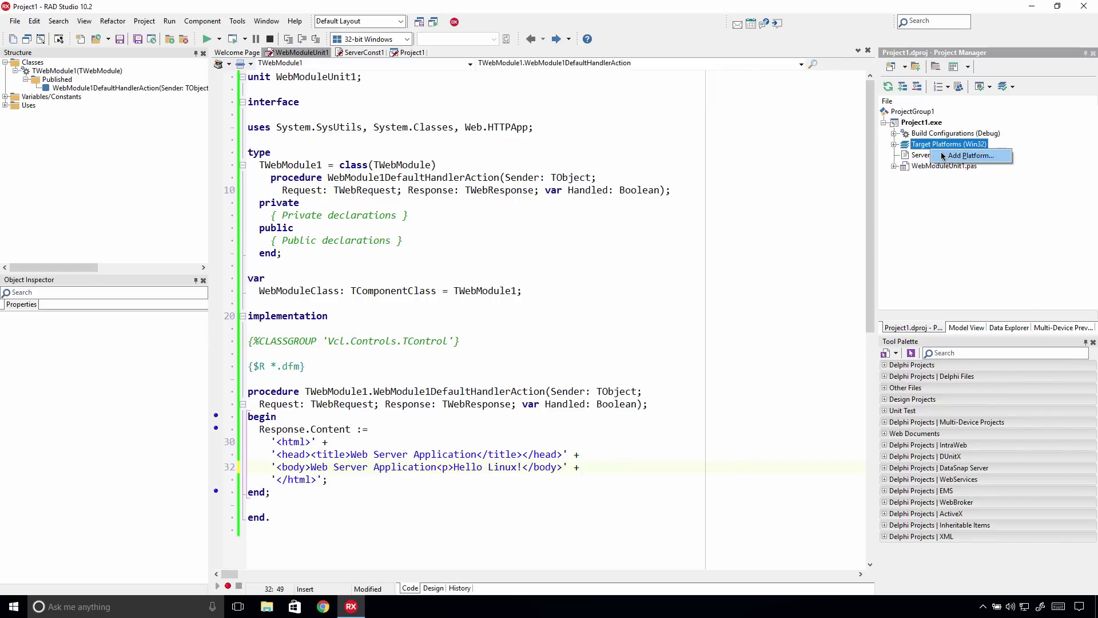
# Add 64-bit Linux as the WebBroker project's active target platform
pyautogui.click(970, 155)
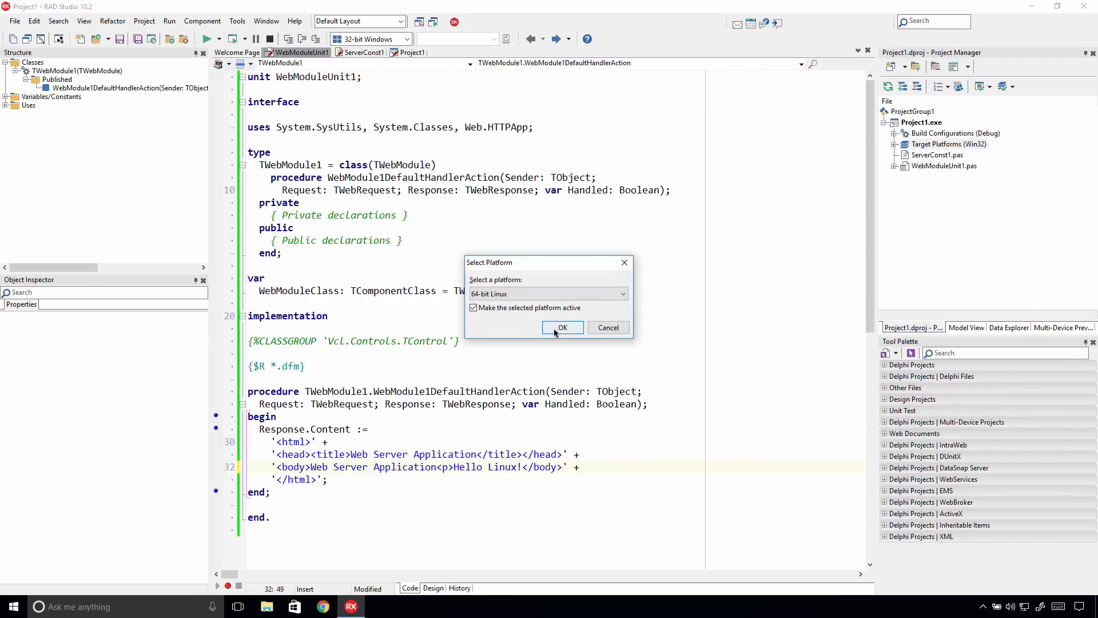
pyautogui.click(562, 327)
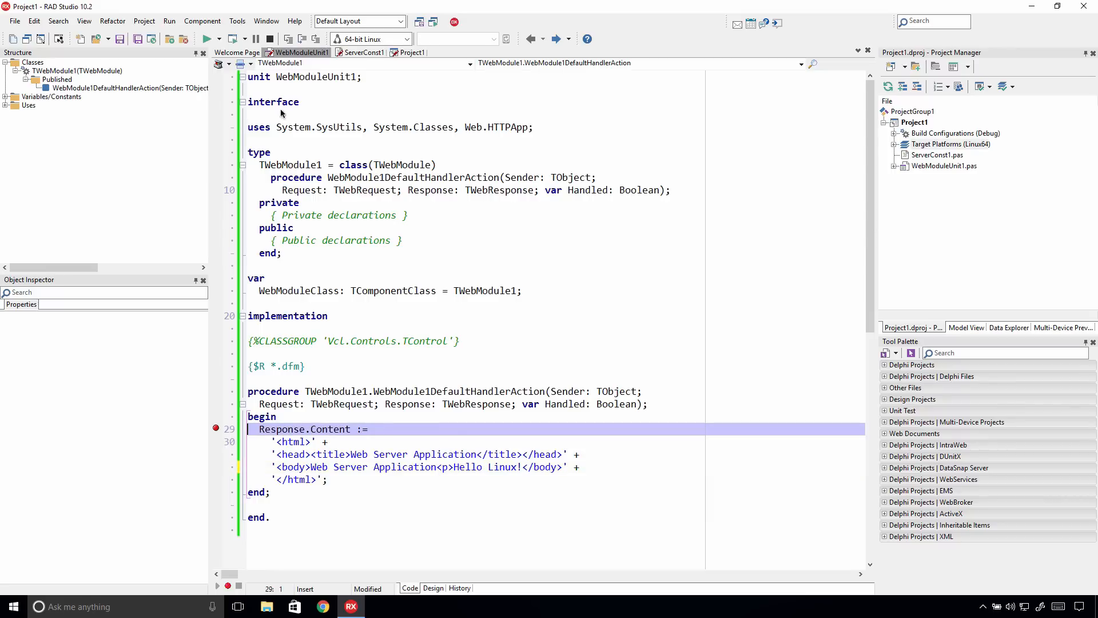
pyautogui.click(232, 38)
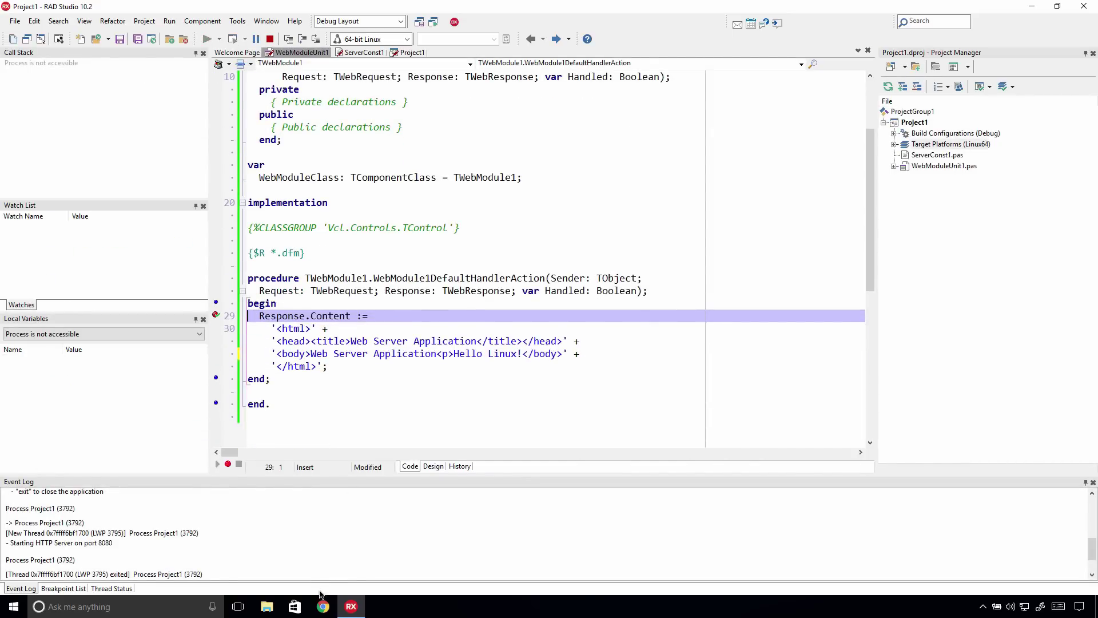
# Browse to 10.211.55.26:8080 and expand Request in Local Variables at the breakpoint
pyautogui.click(322, 605)
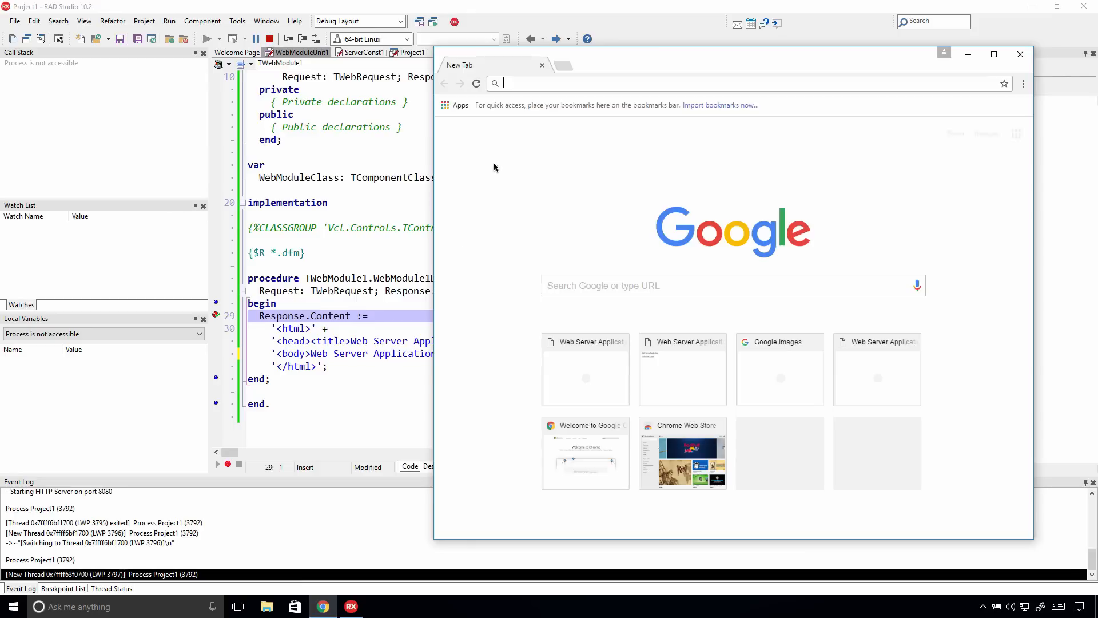
pyautogui.write('10.211.55.26:8080')
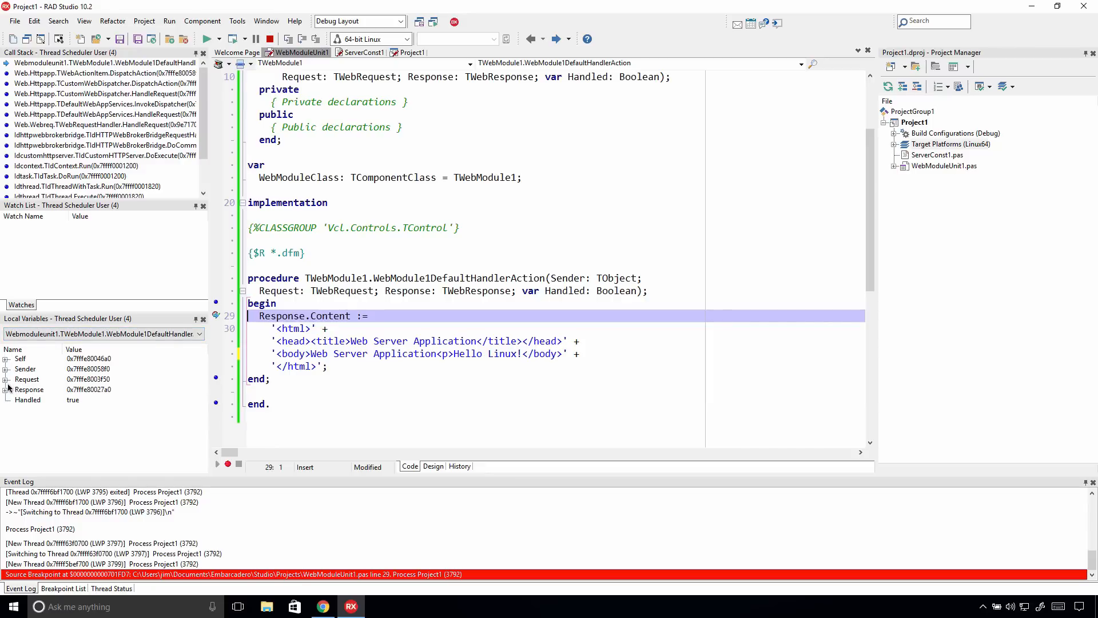
pyautogui.click(6, 378)
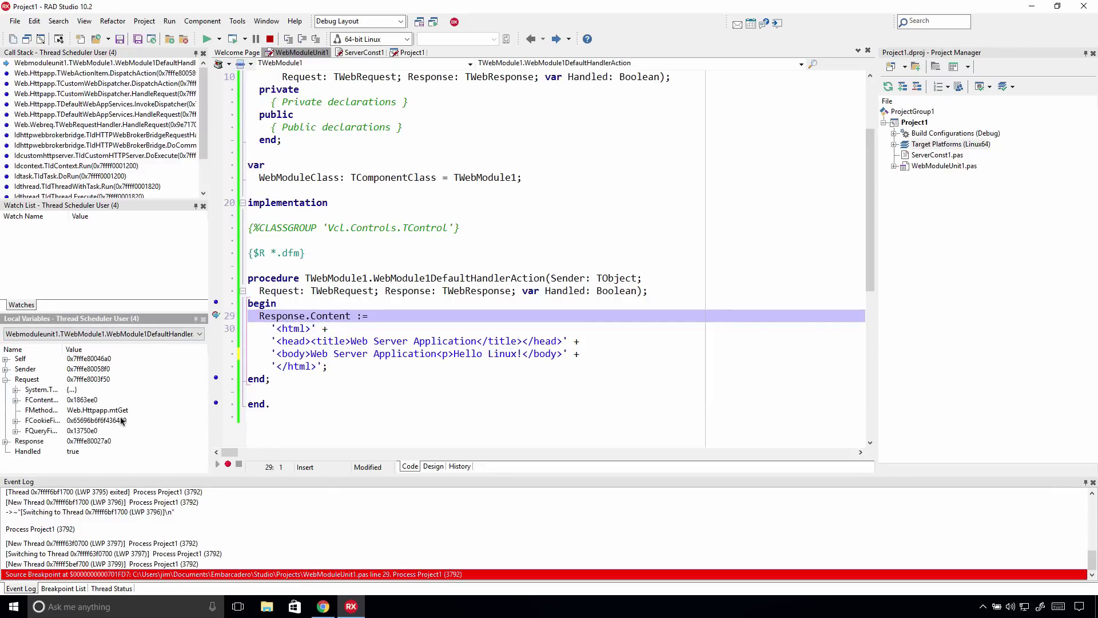